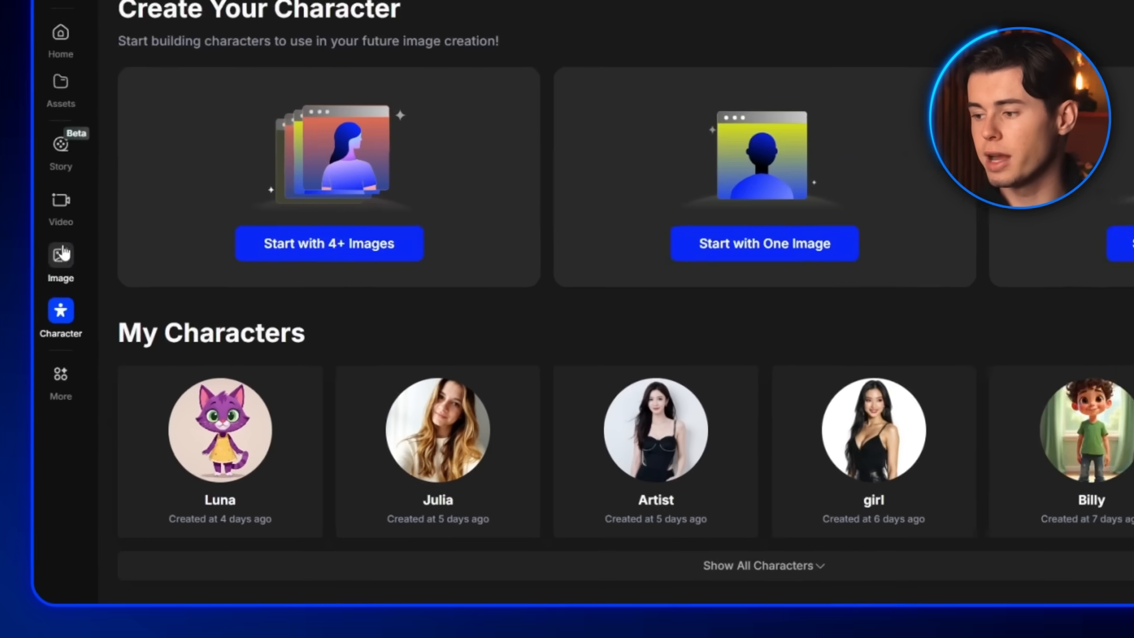
# - Send the request for five featureless-figure 3D render prompts for the cold case documentary
pyautogui.scroll(-3)
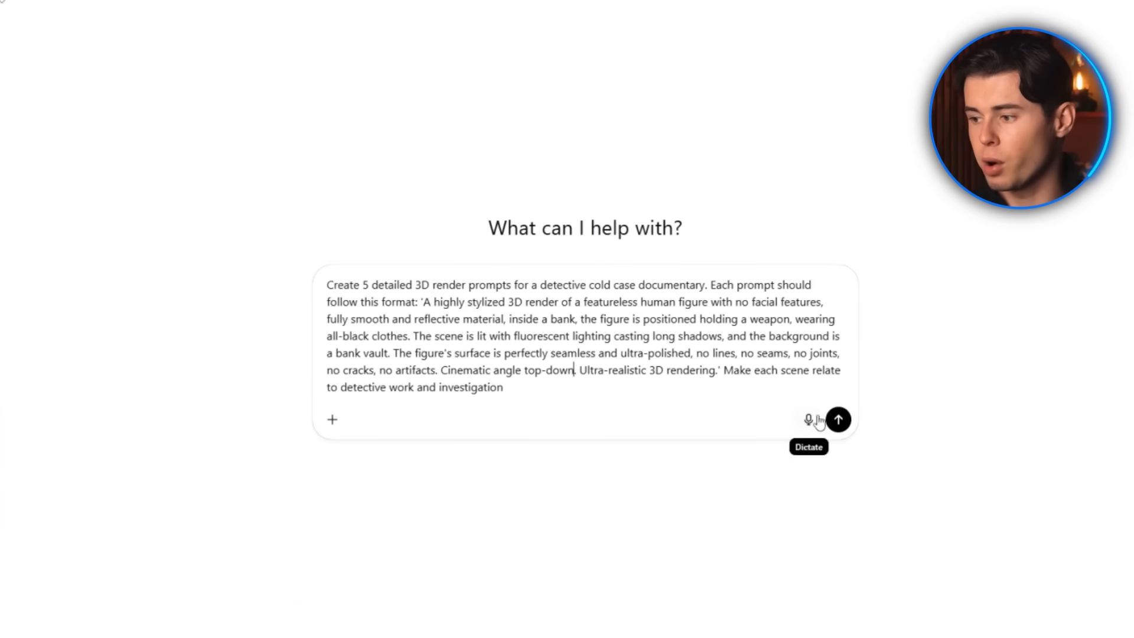
pyautogui.click(837, 419)
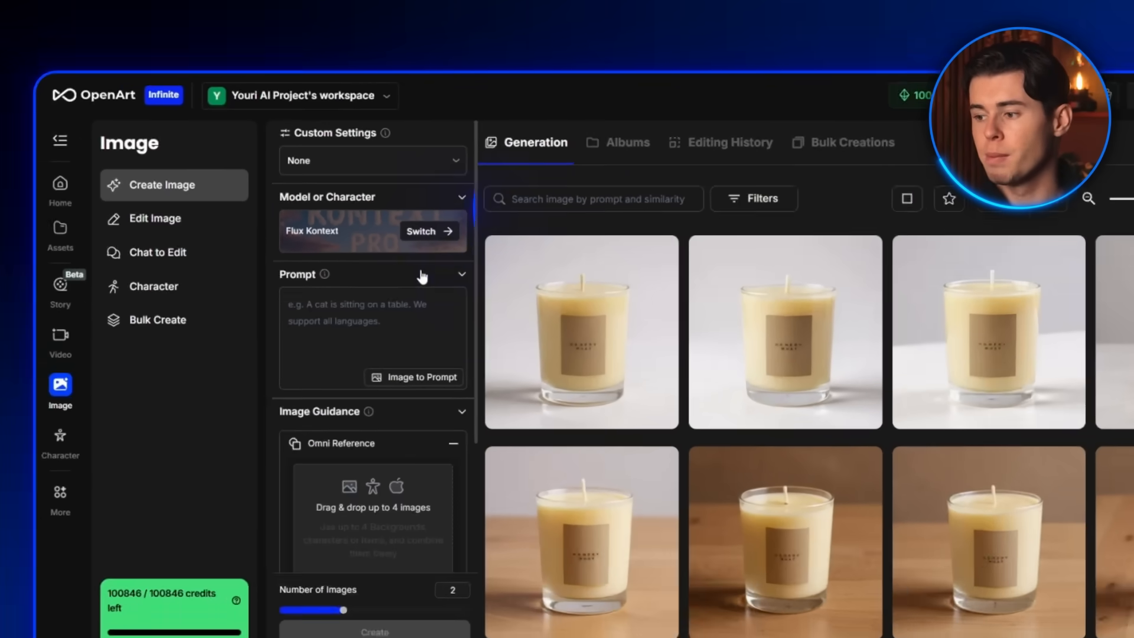
# - Browse the public image models and choose Imagen 3 instead of Flux Kontext
pyautogui.click(428, 230)
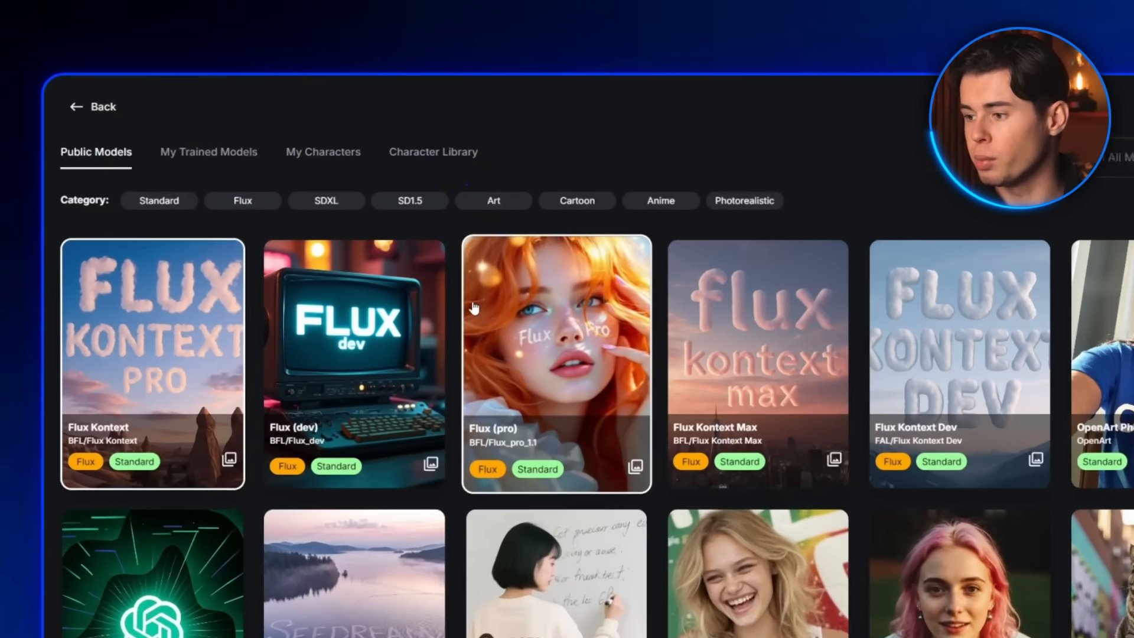
pyautogui.scroll(-3)
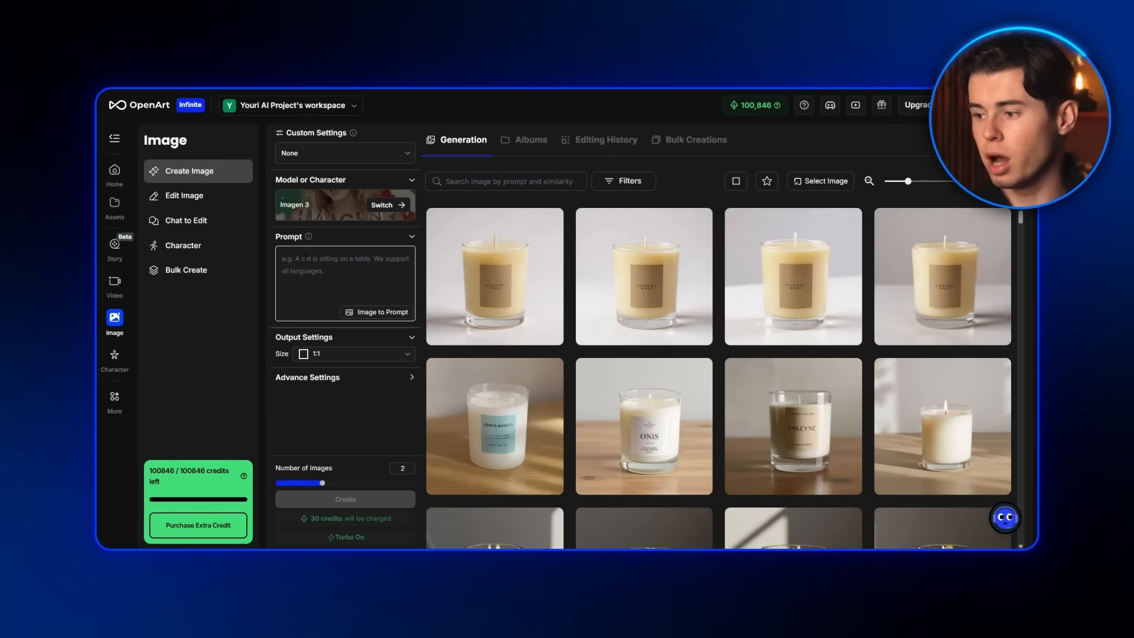
# - Paste the hideout scene prompt, set size 16:9 with 3 images, and create them
pyautogui.rightClick(344, 278)
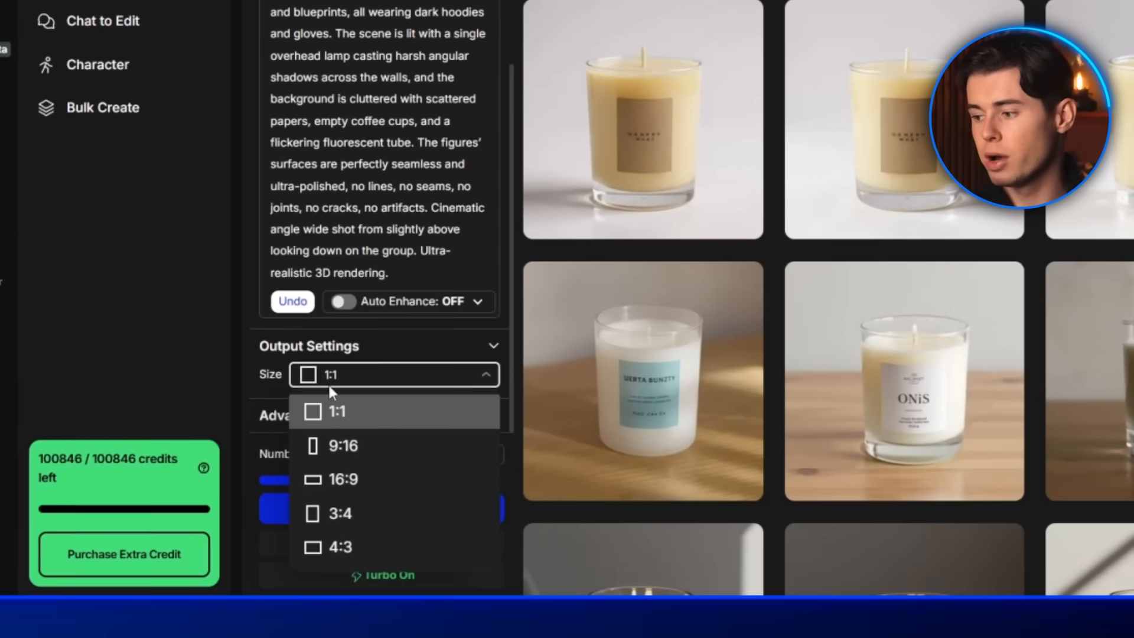
pyautogui.click(341, 478)
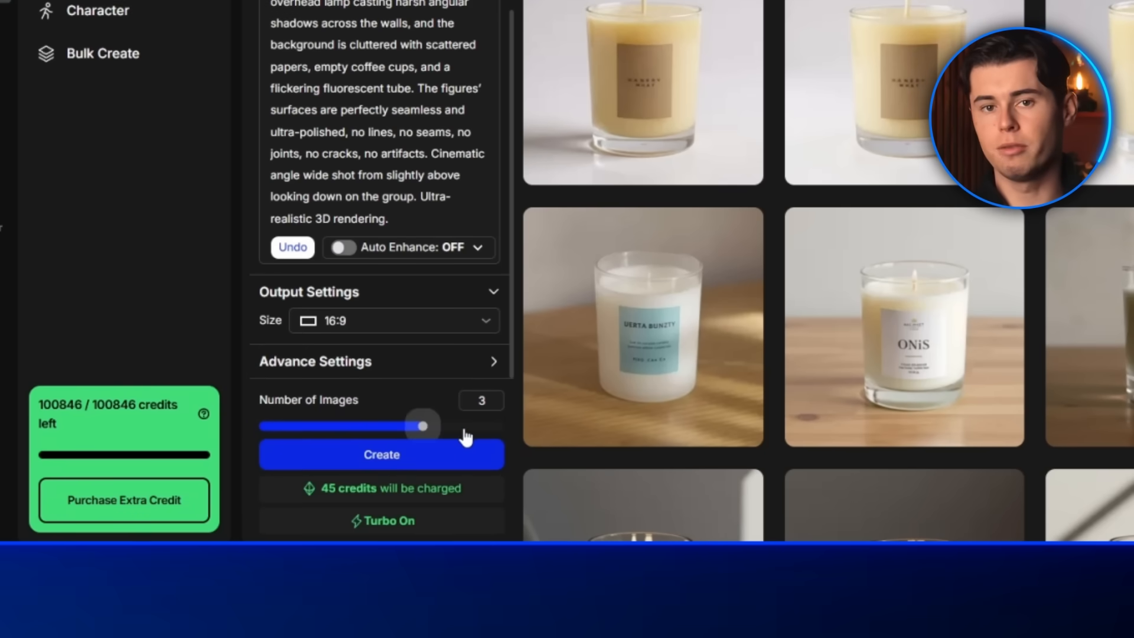
pyautogui.click(643, 326)
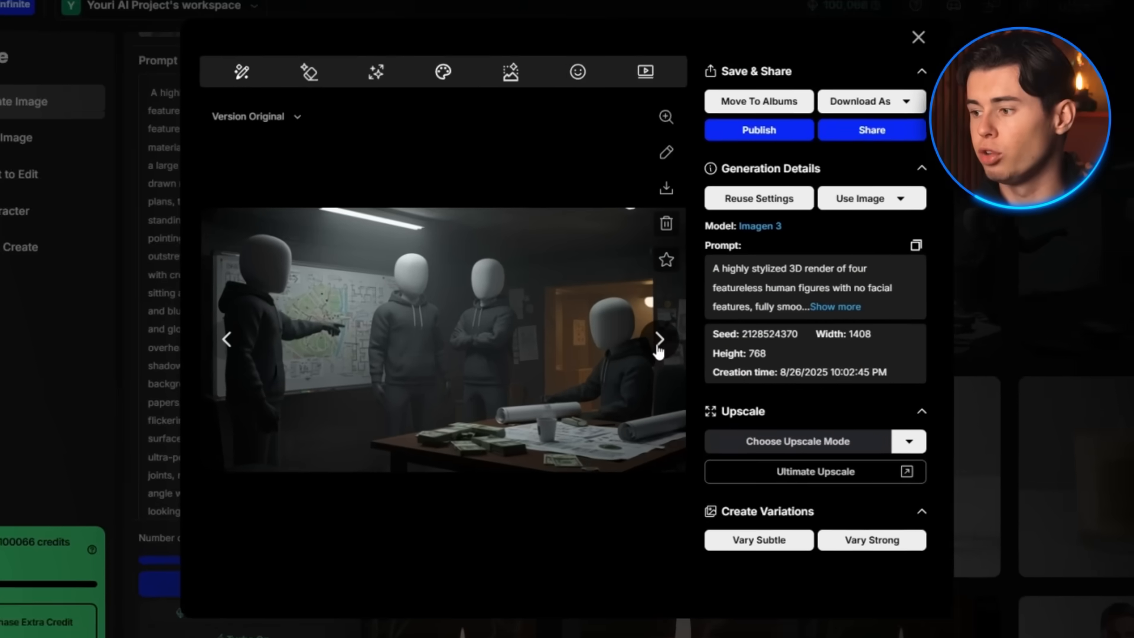
# - Browse to the next generated hideout render in the image viewer
pyautogui.click(658, 339)
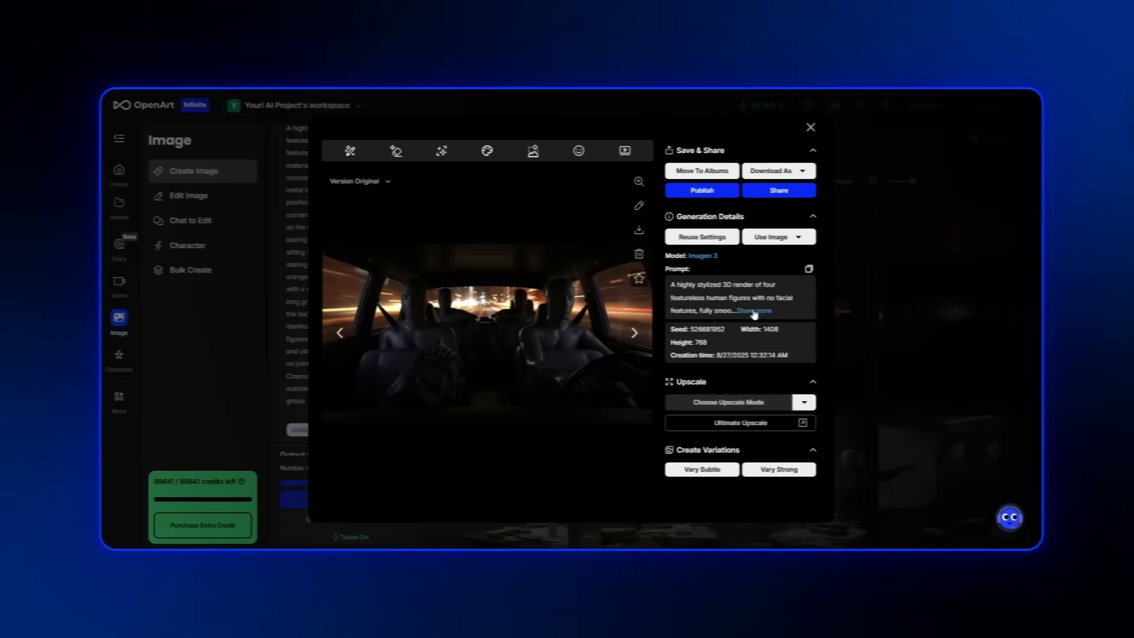
# - Reveal the full prompt of the car-interior render of featureless figures at night
pyautogui.click(752, 310)
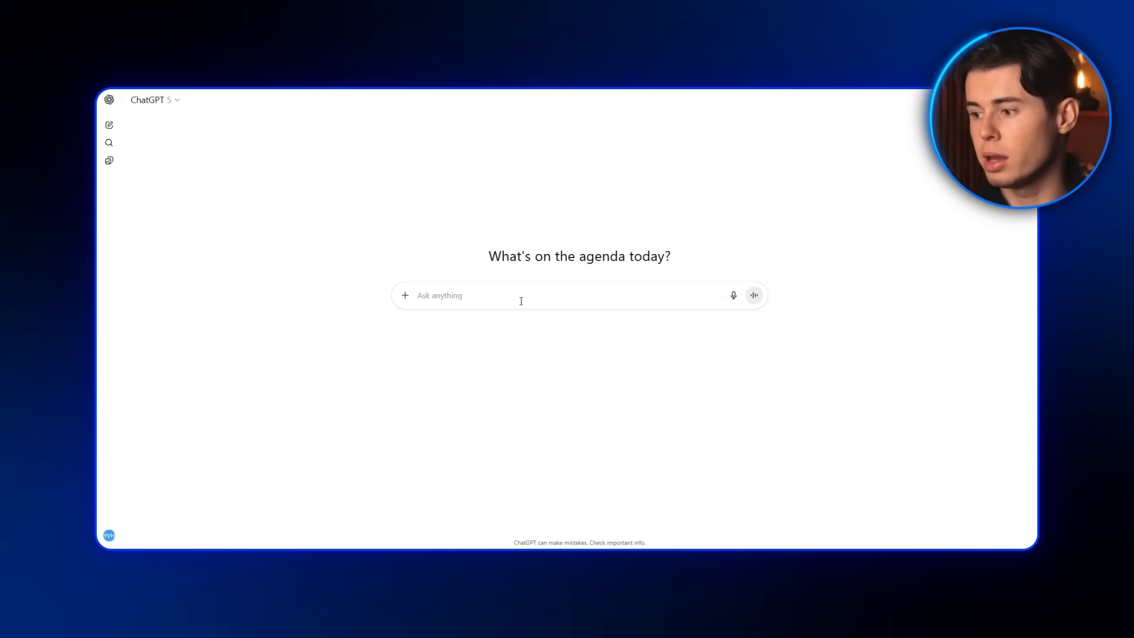
# - Write 'Generate 2 more camera angles' and paste the hideout scene prompt into the new chat
pyautogui.write('Generate 2 more camera angles for the same scene: A highly stylized 3D render of four featureless')
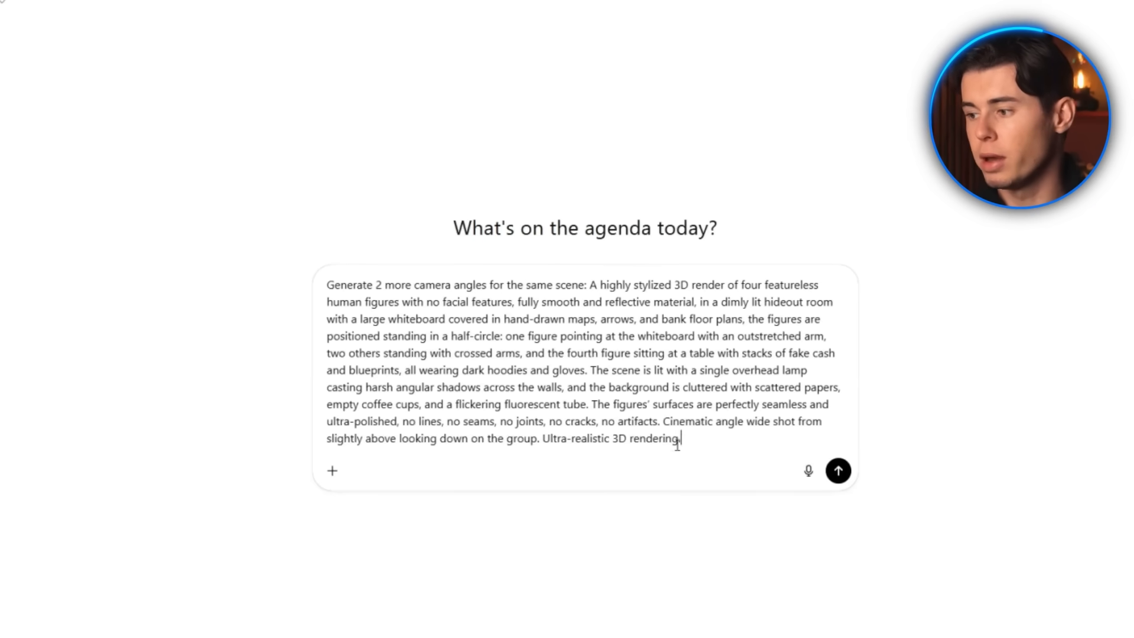
pyautogui.rightClick(637, 202)
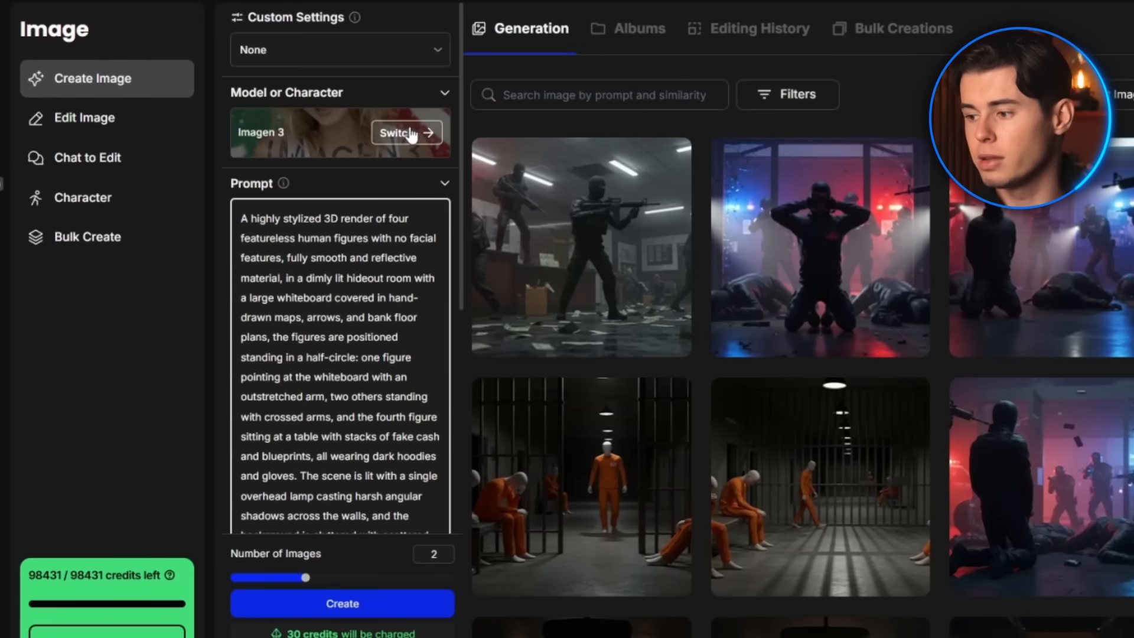
# - Choose another image model for four more whiteboard hideout renders
pyautogui.click(401, 133)
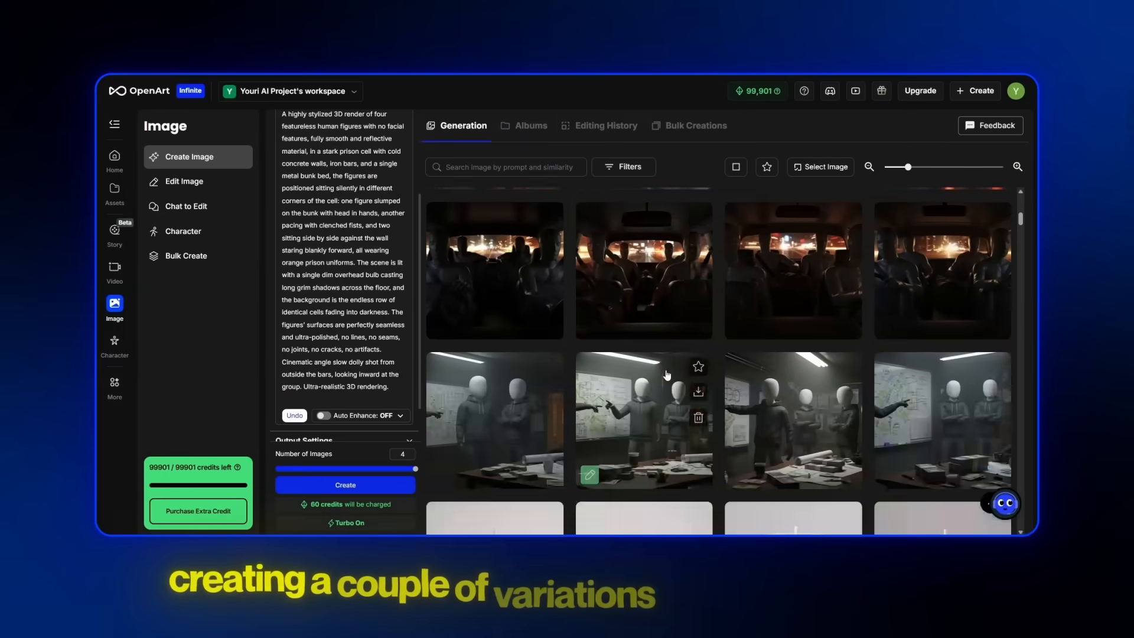
# - Review the hideout and police raid renders, then move to the video generation section
pyautogui.click(643, 419)
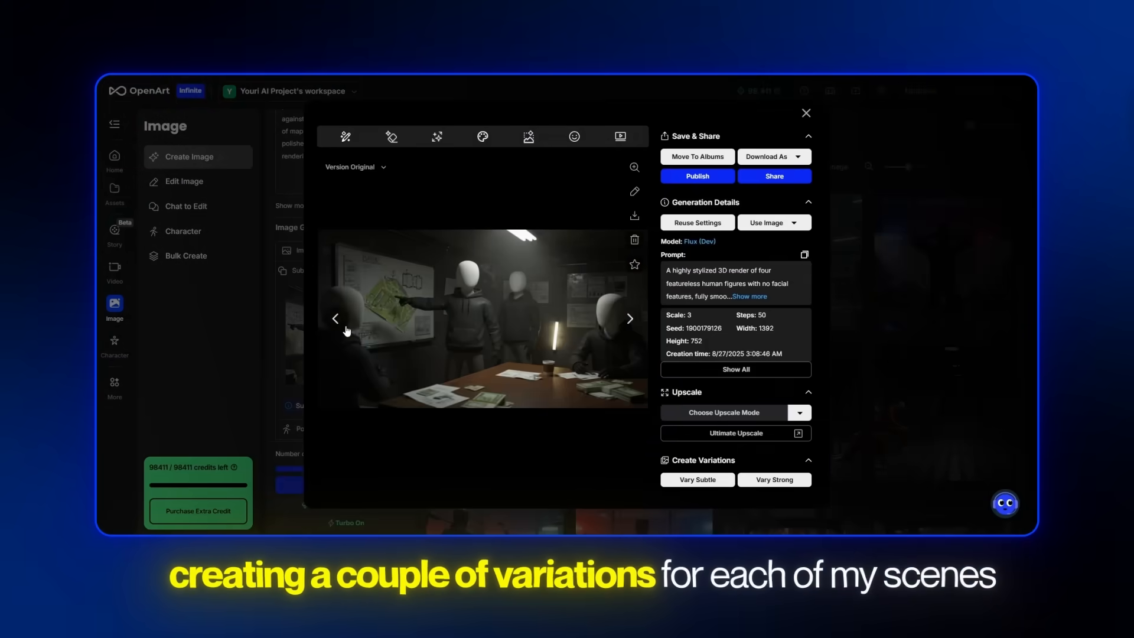
pyautogui.click(805, 113)
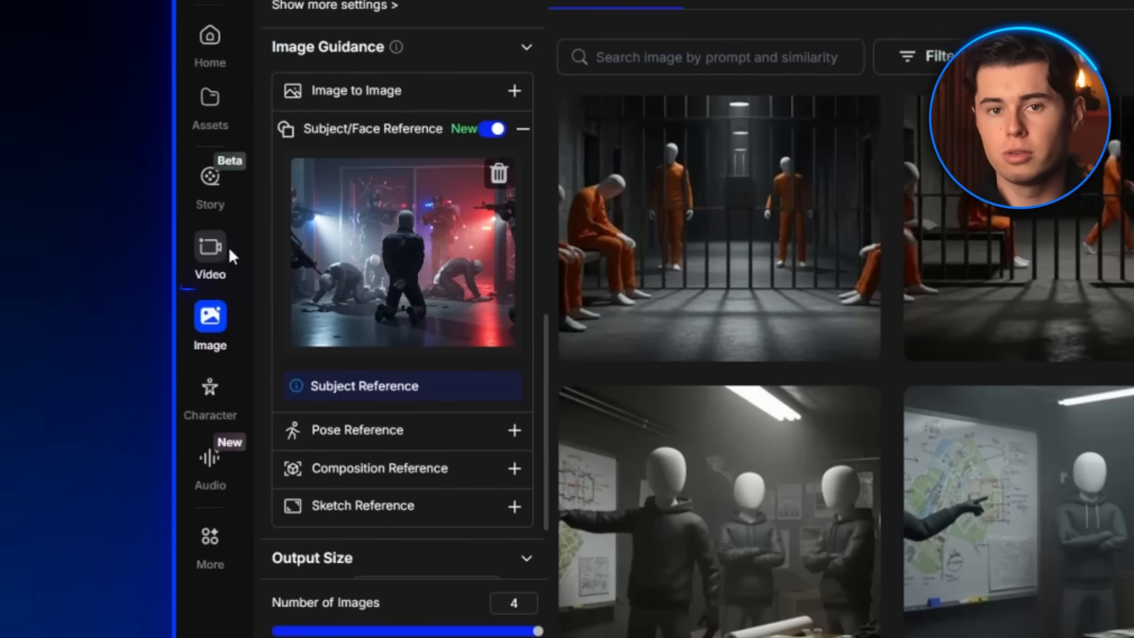
pyautogui.click(210, 246)
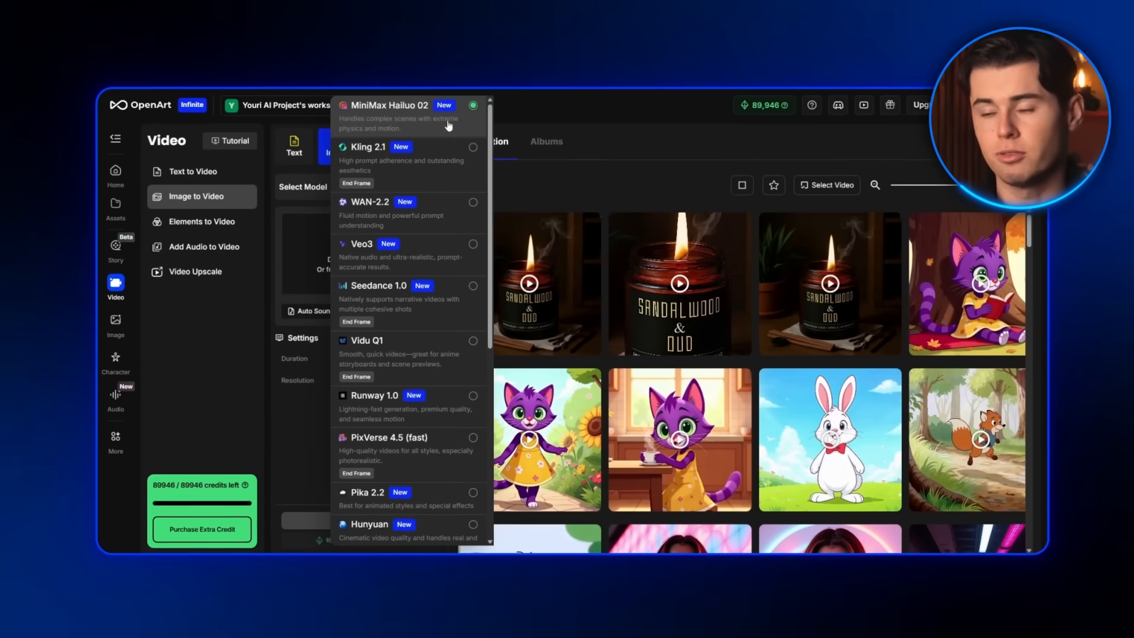
# - Select Kling 2.1 as the image-to-video model in place of MiniMax Hailuo 02
pyautogui.scroll(-3)
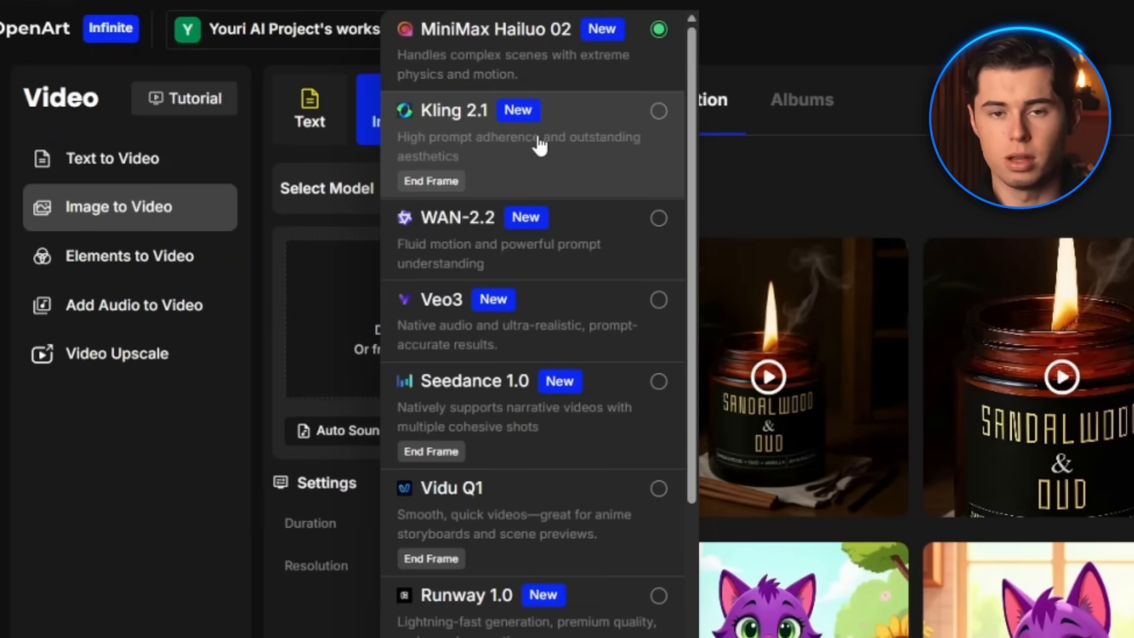
pyautogui.click(453, 111)
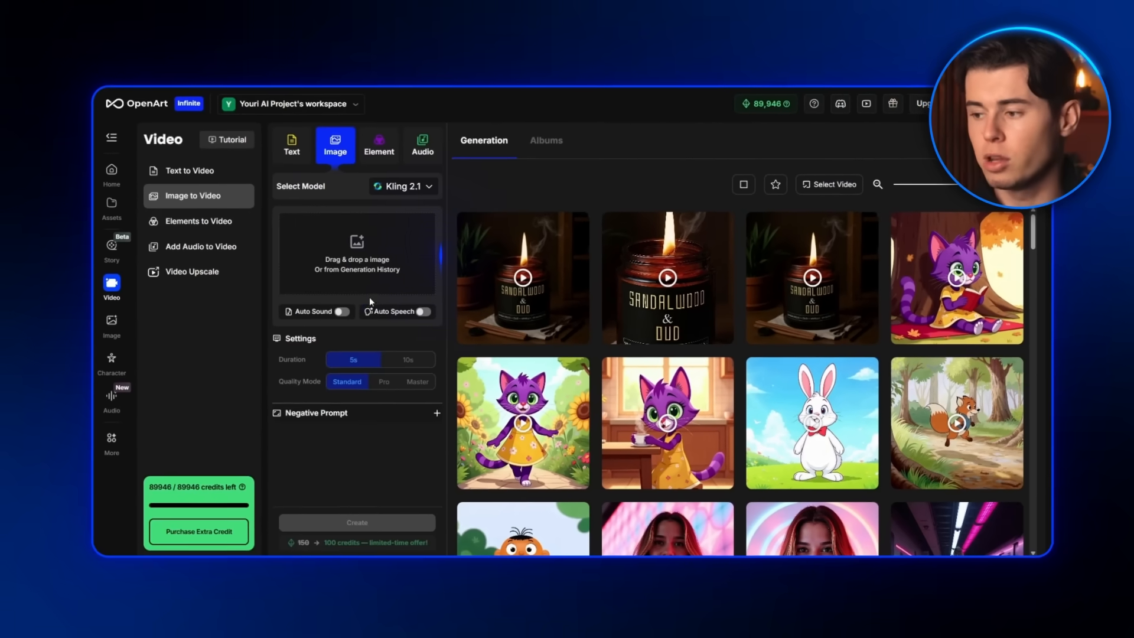
# - Add the car-interior render of four faceless figures as the Kling 2.1 start frame
pyautogui.click(356, 245)
pyautogui.write('add natural character movements like small gestures, the characters slightly shifting while the camera slowly moves to the left')
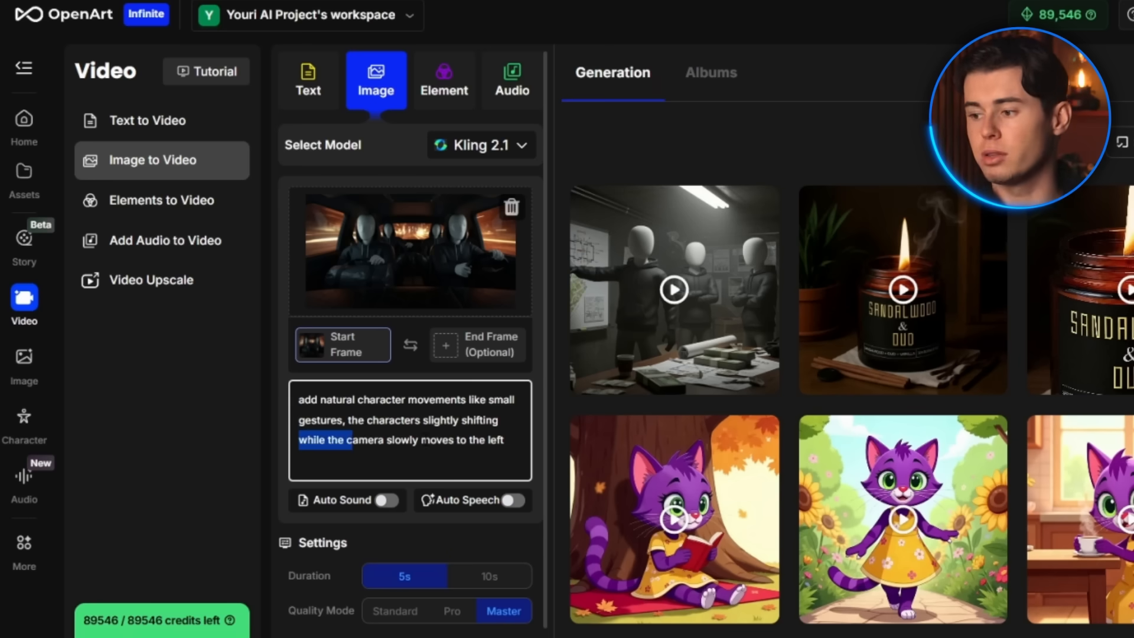
# - Delete the leftward camera move and begin a new camera description: 'move the camera as if it's'
pyautogui.press('Delete')
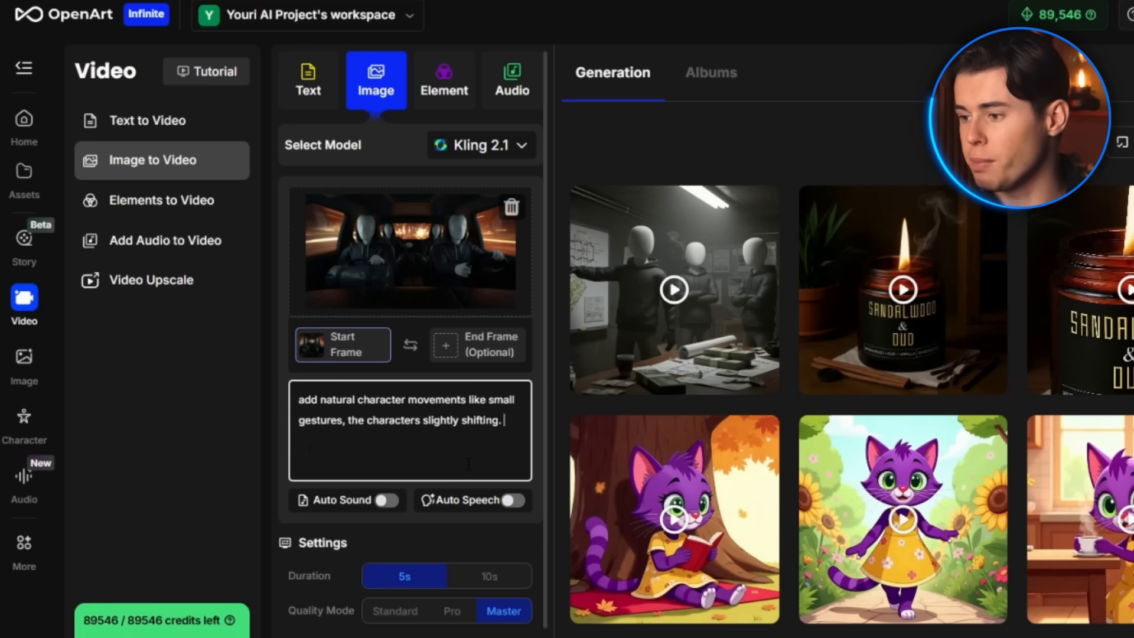
pyautogui.write("move the camera as if it's")
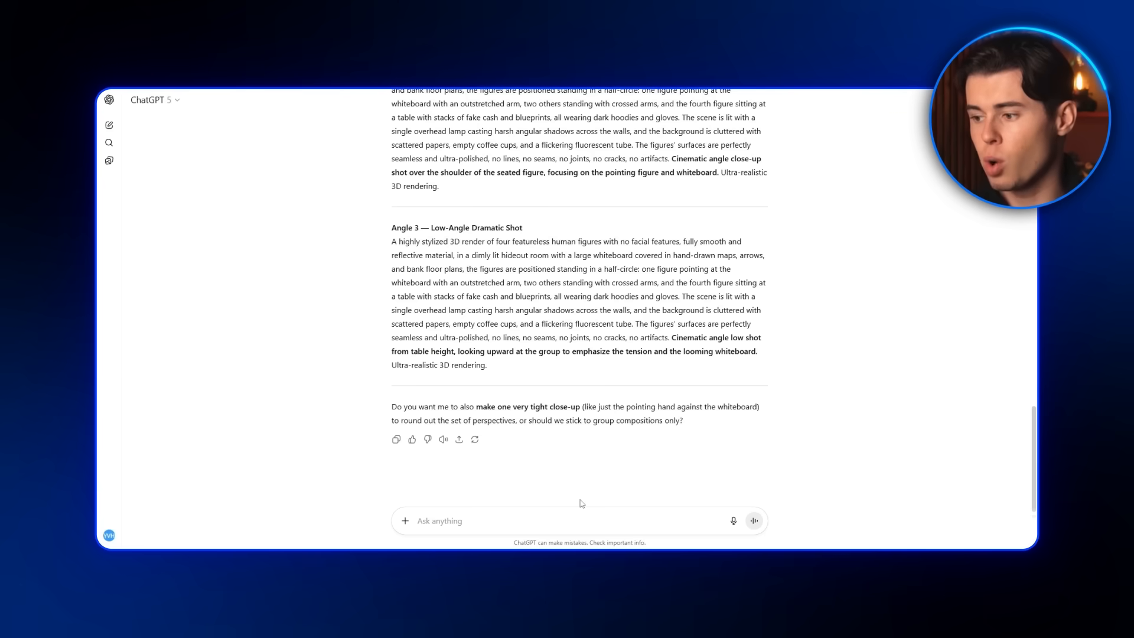
# - Request a script matching the scene prompts and review the generated narration
pyautogui.write('create a script for')
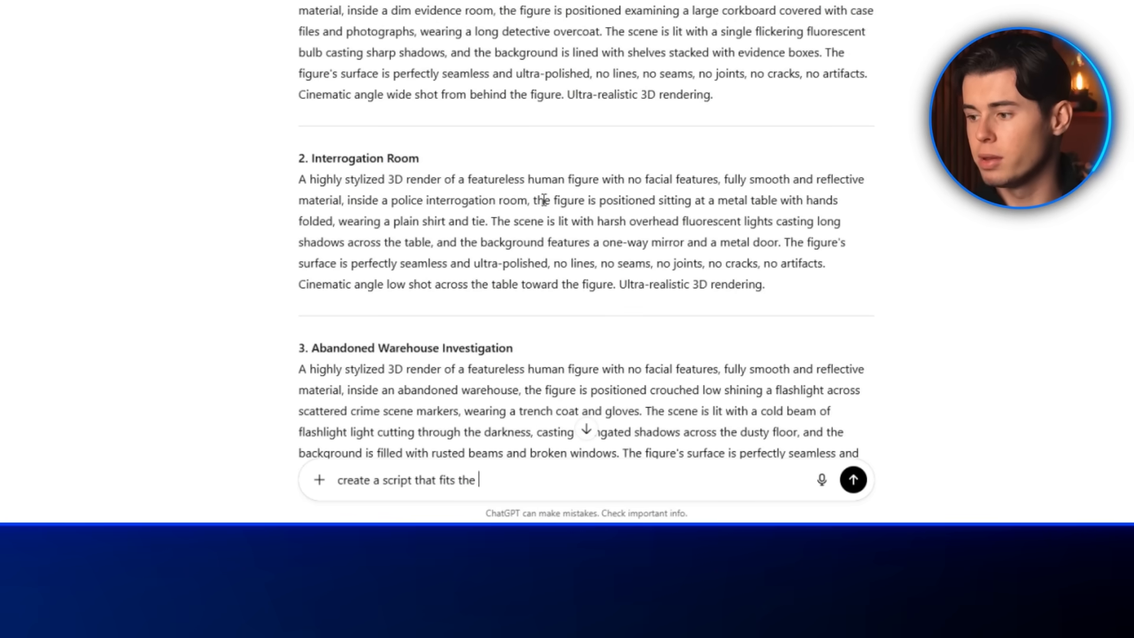
pyautogui.click(853, 479)
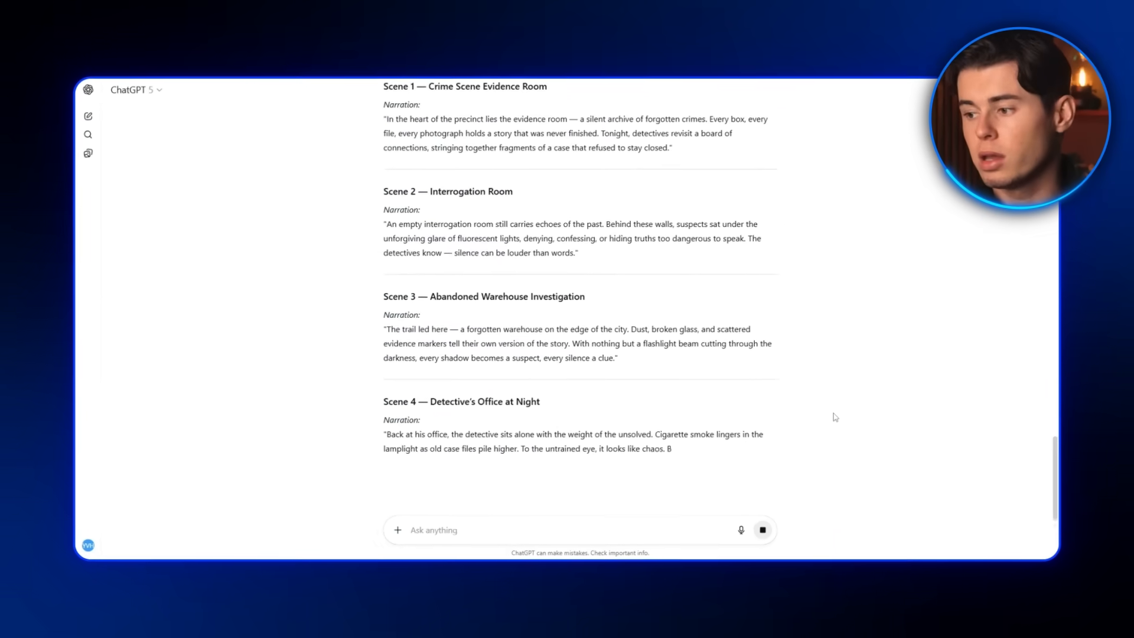
pyautogui.scroll(-3)
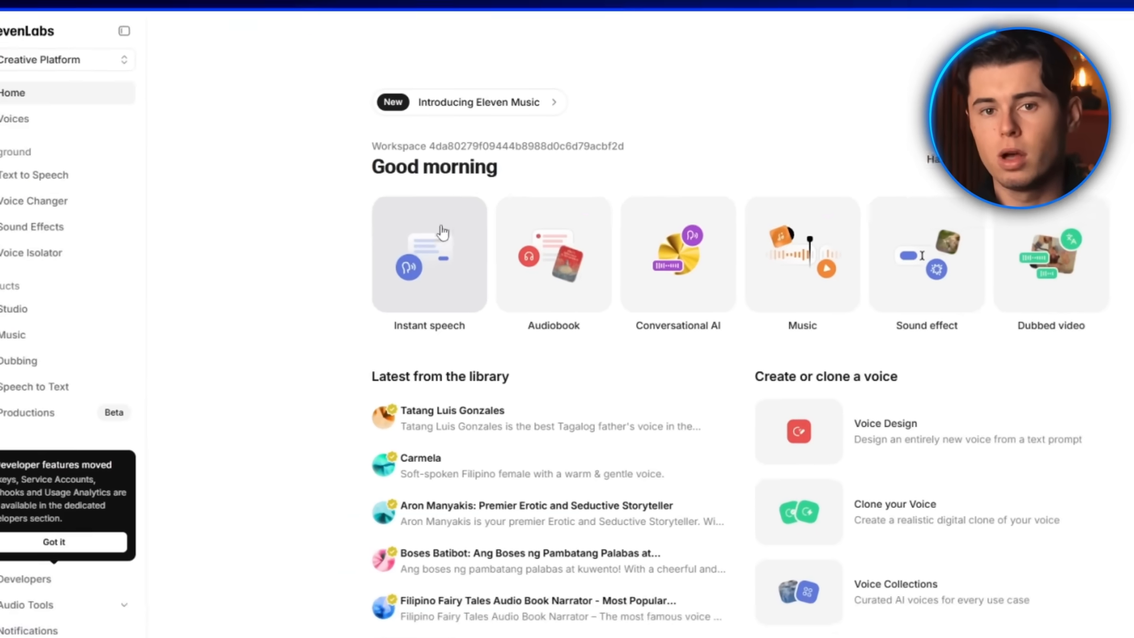
# - Paste the heist narration into Text to Speech and browse the voice list
pyautogui.rightClick(326, 96)
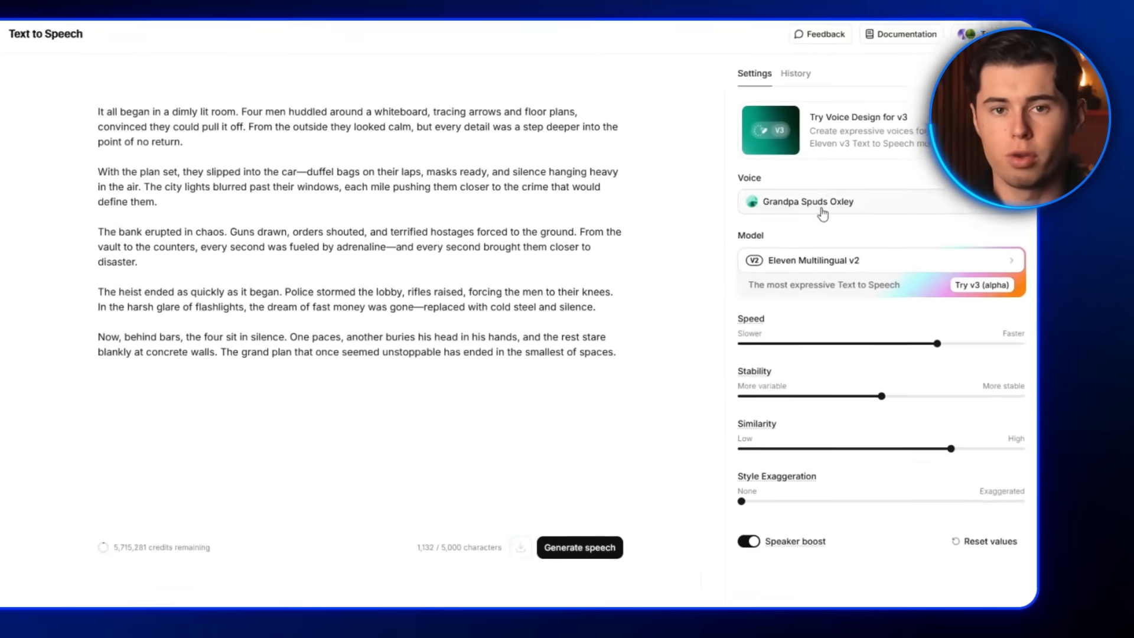
pyautogui.click(808, 202)
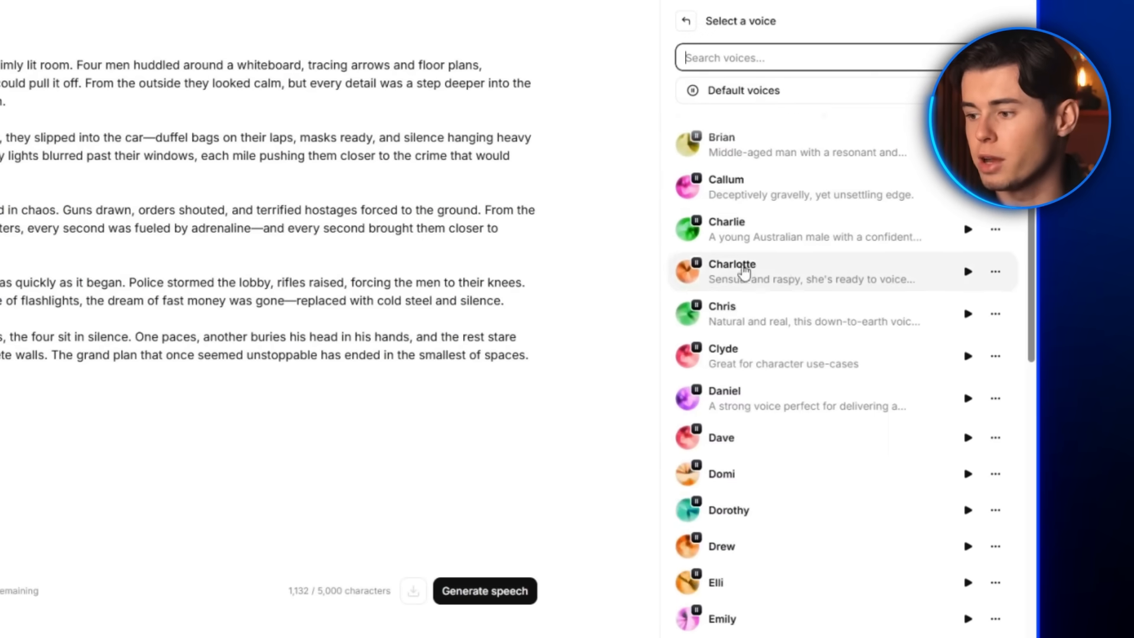
pyautogui.scroll(-3)
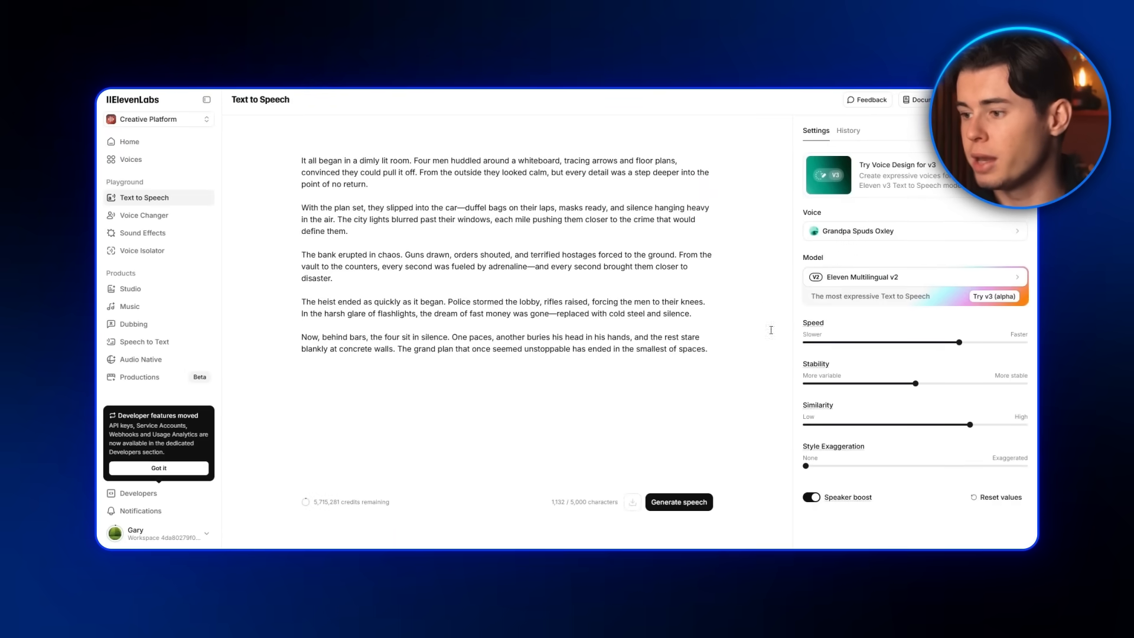
# - Generate the 82-second narration in the Grandpa Spuds Oxley voice and play it back
pyautogui.click(678, 502)
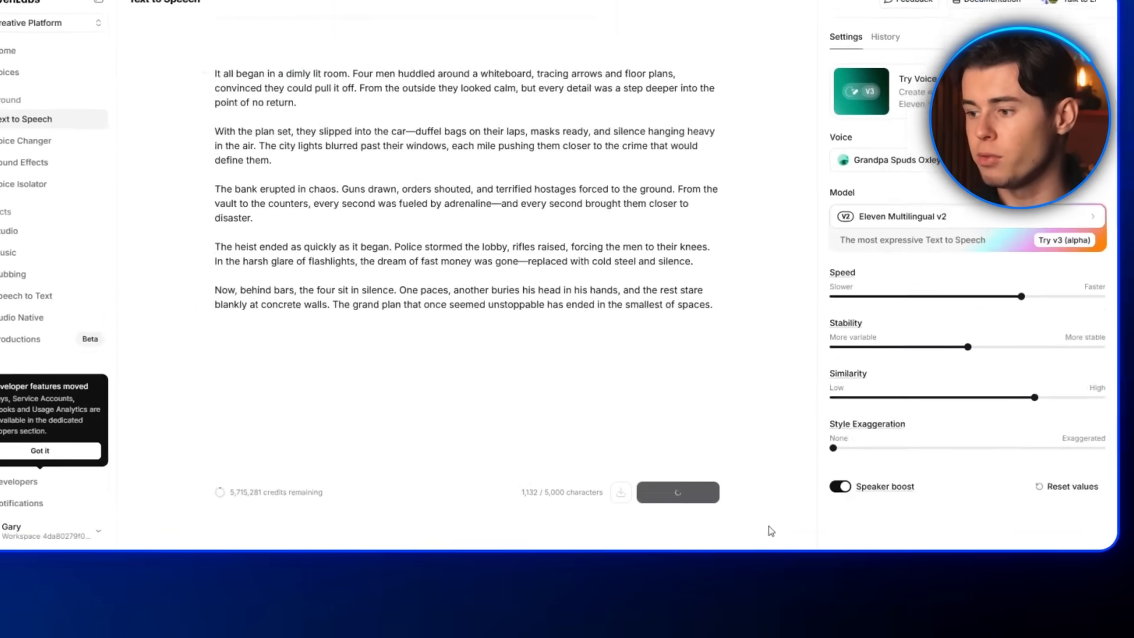
pyautogui.click(677, 491)
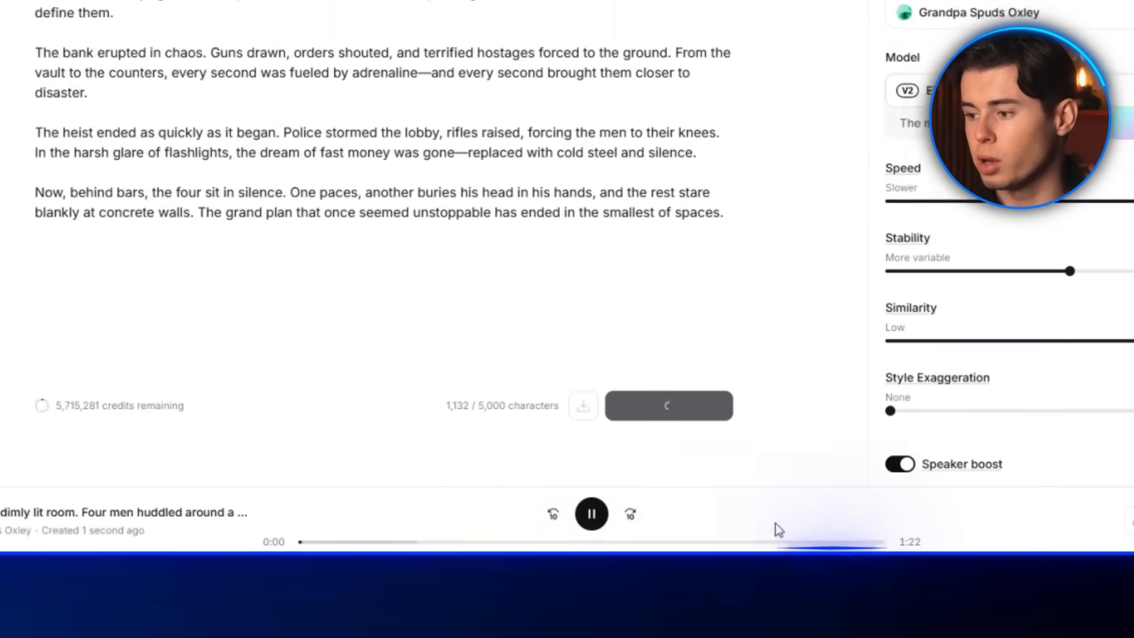